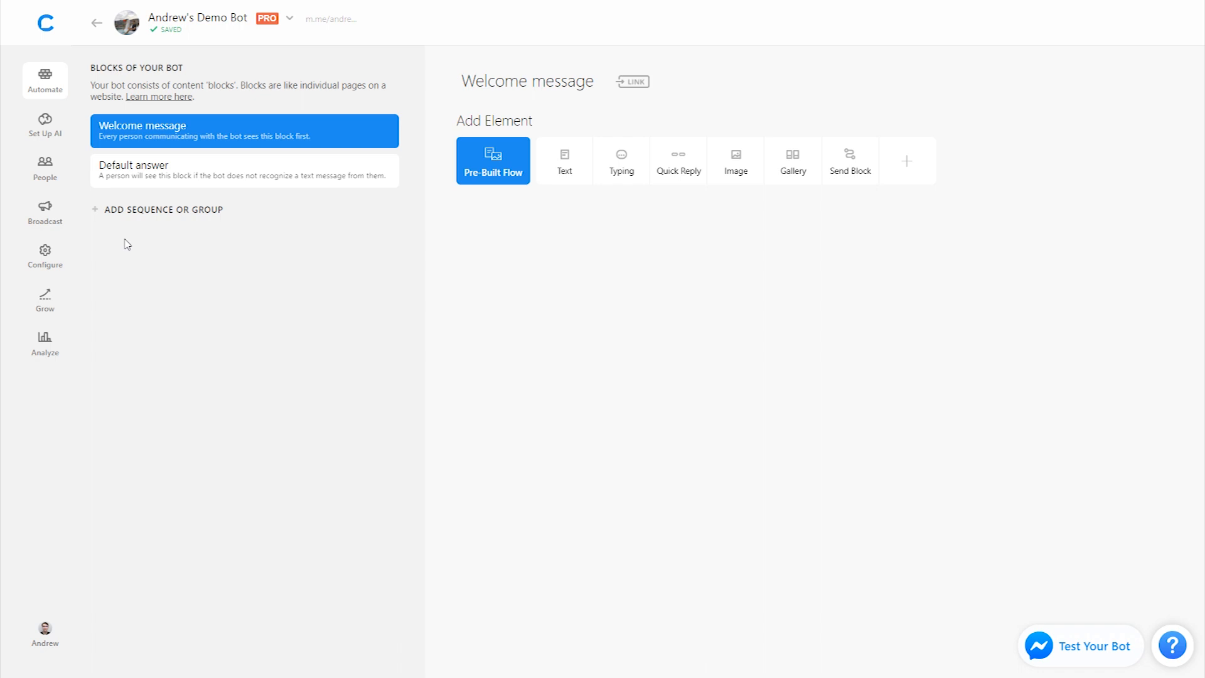
mouse_move(136, 246)
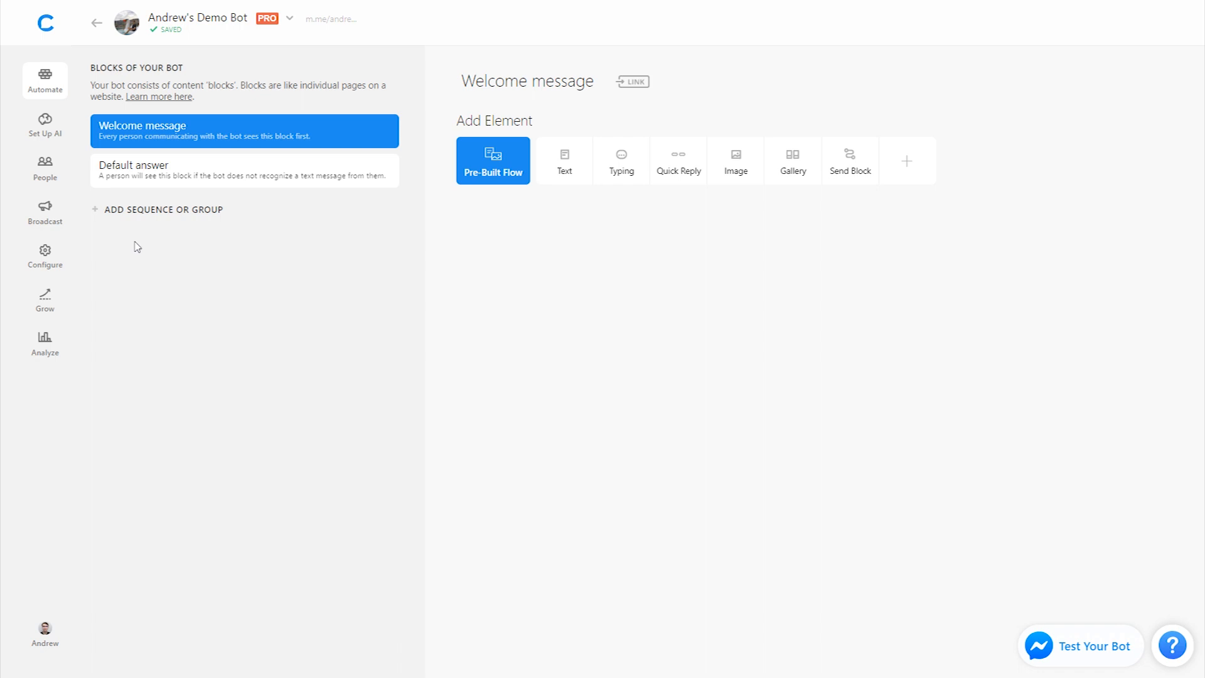
mouse_move(906, 161)
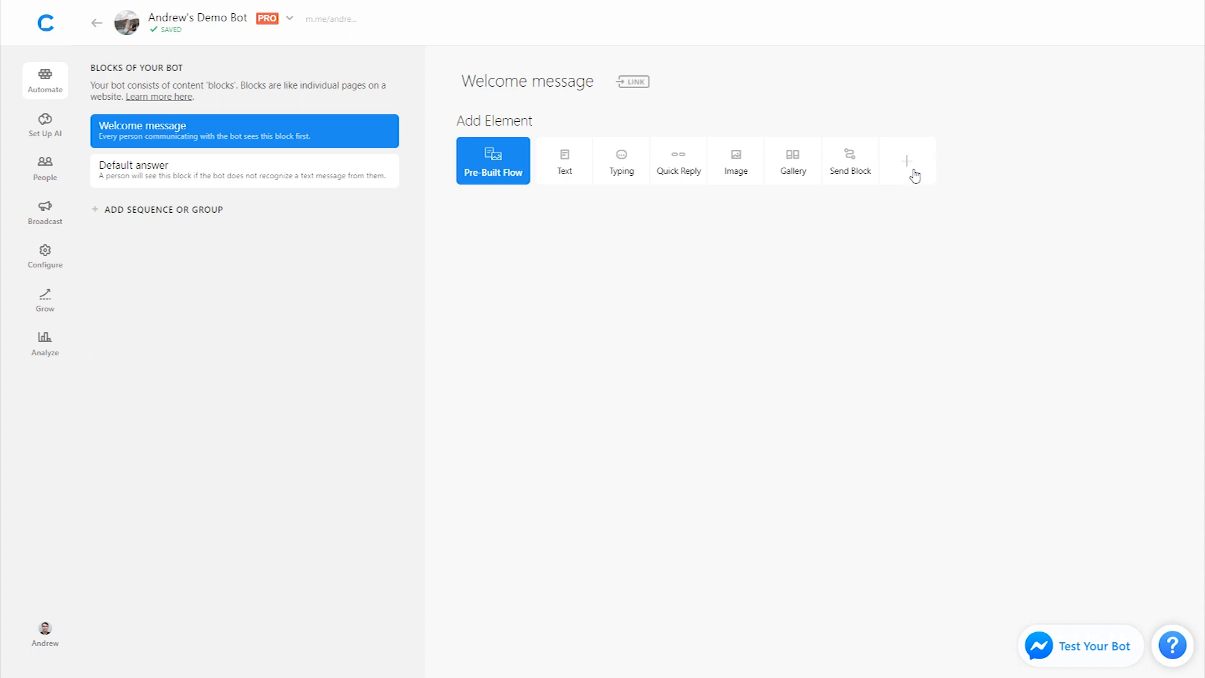
Step: Bring up the Chatfuel Plugins catalogue from the Welcome message block's Add Element button
left_click(907, 159)
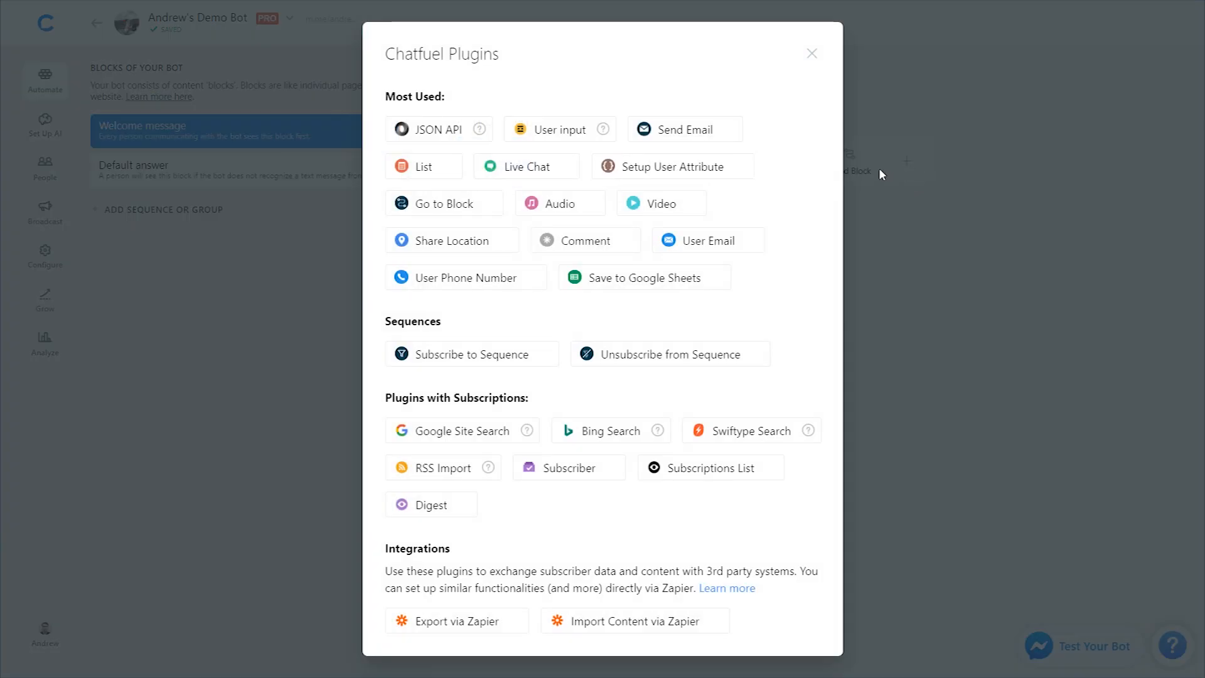
mouse_move(661, 204)
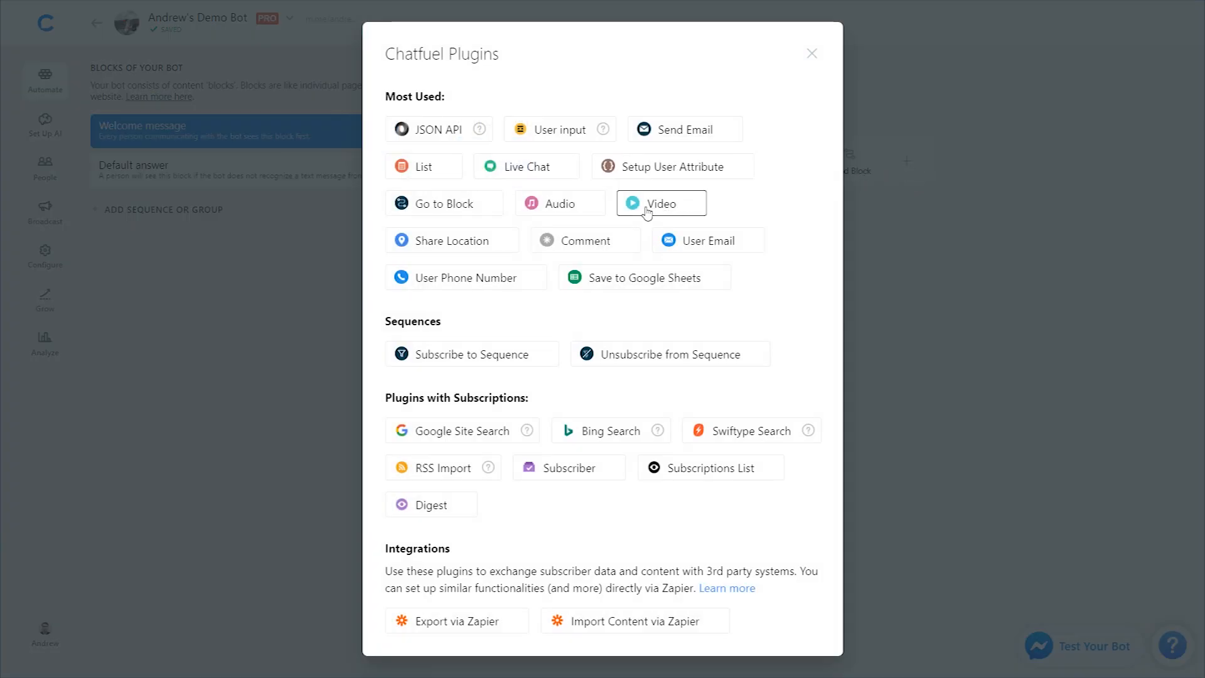
Step: Insert an empty Video element into the Welcome message block
left_click(659, 203)
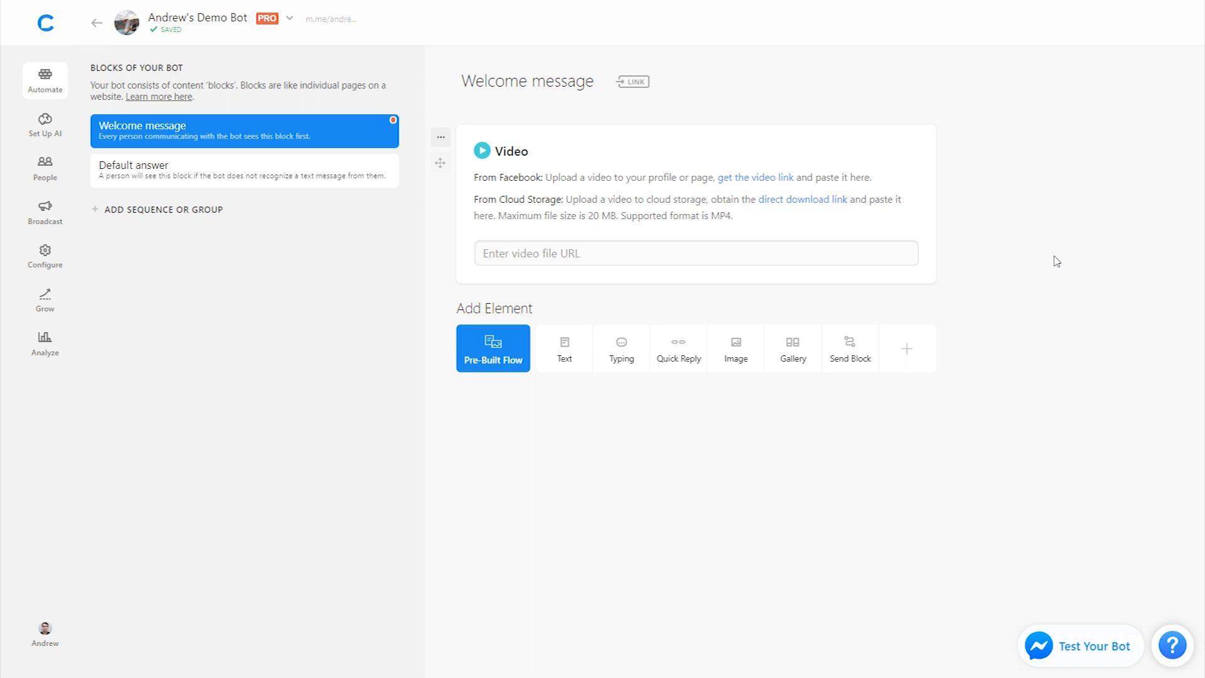
mouse_move(934, 260)
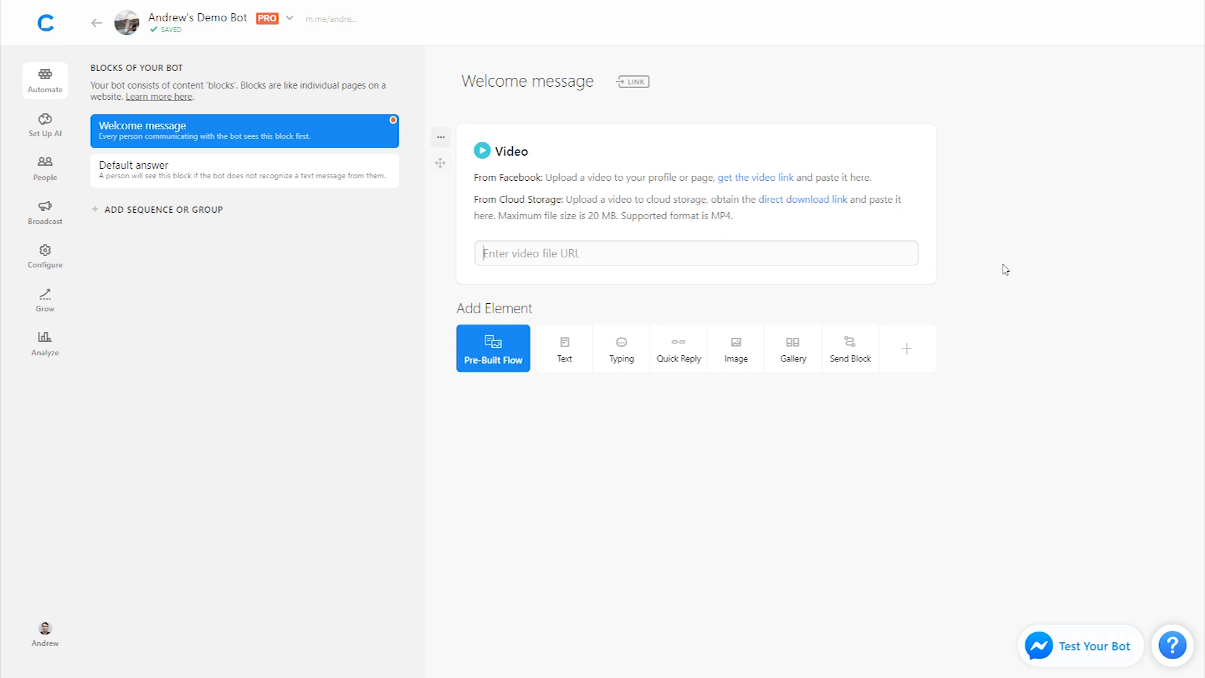
type("https://www.facebook.com/andrewsdemobot/videos/642299589554721")
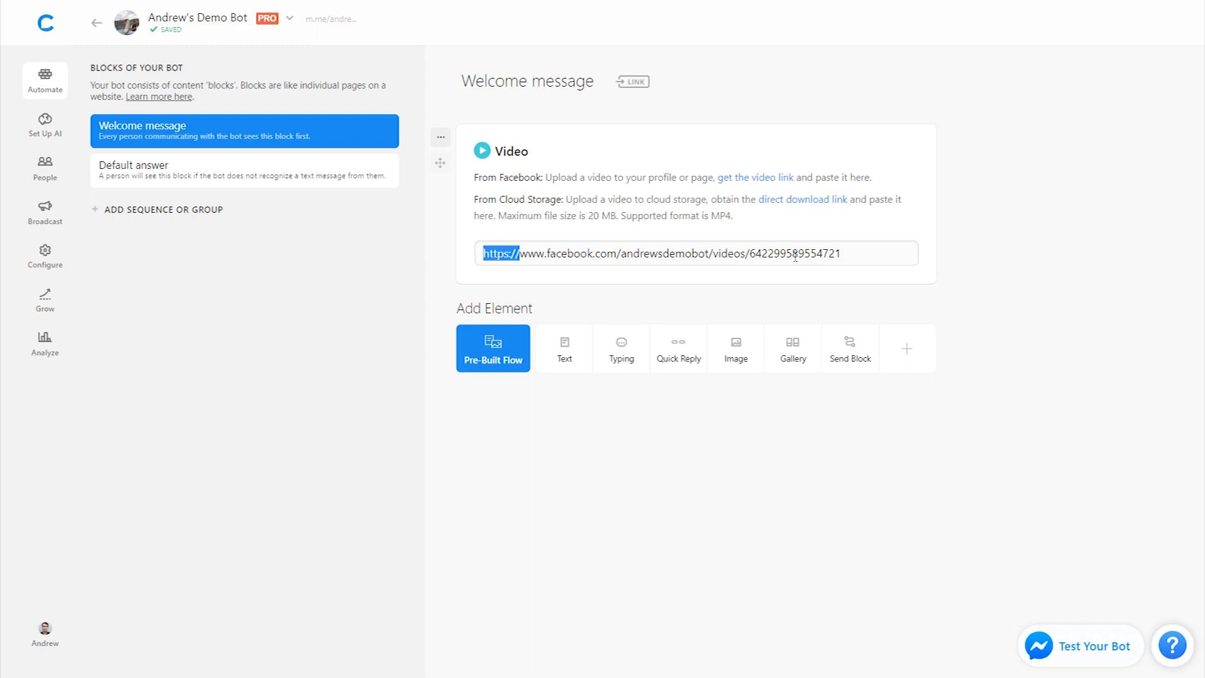
mouse_move(1014, 287)
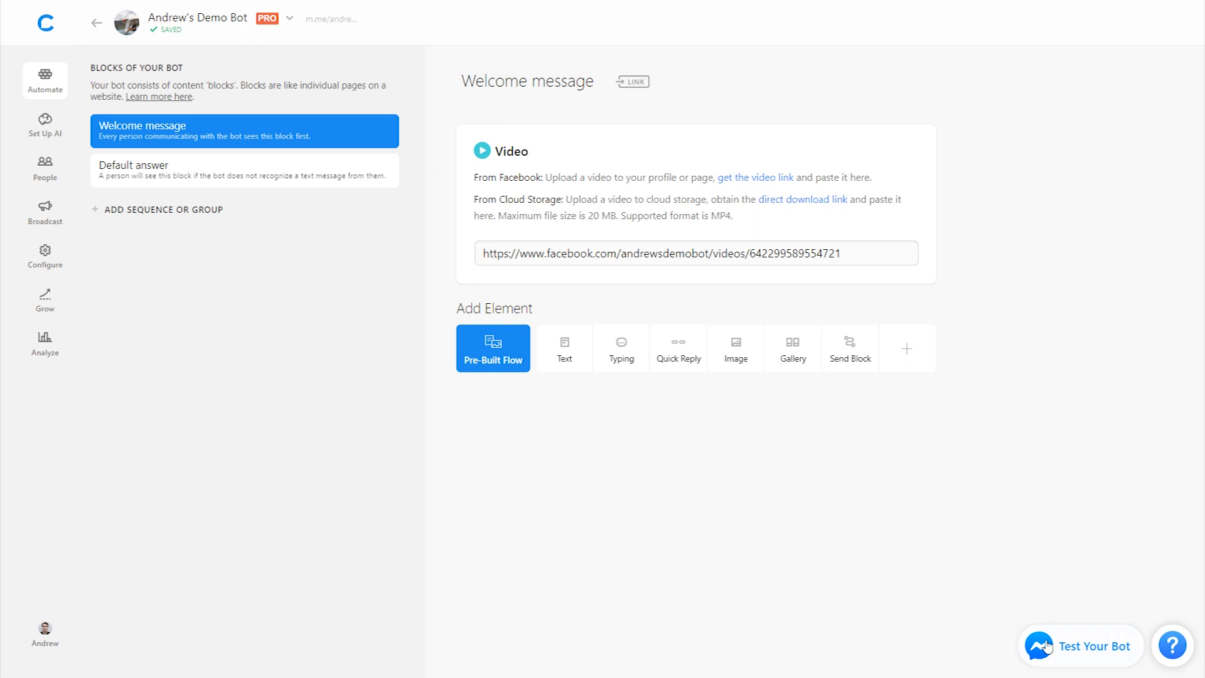
mouse_move(1042, 527)
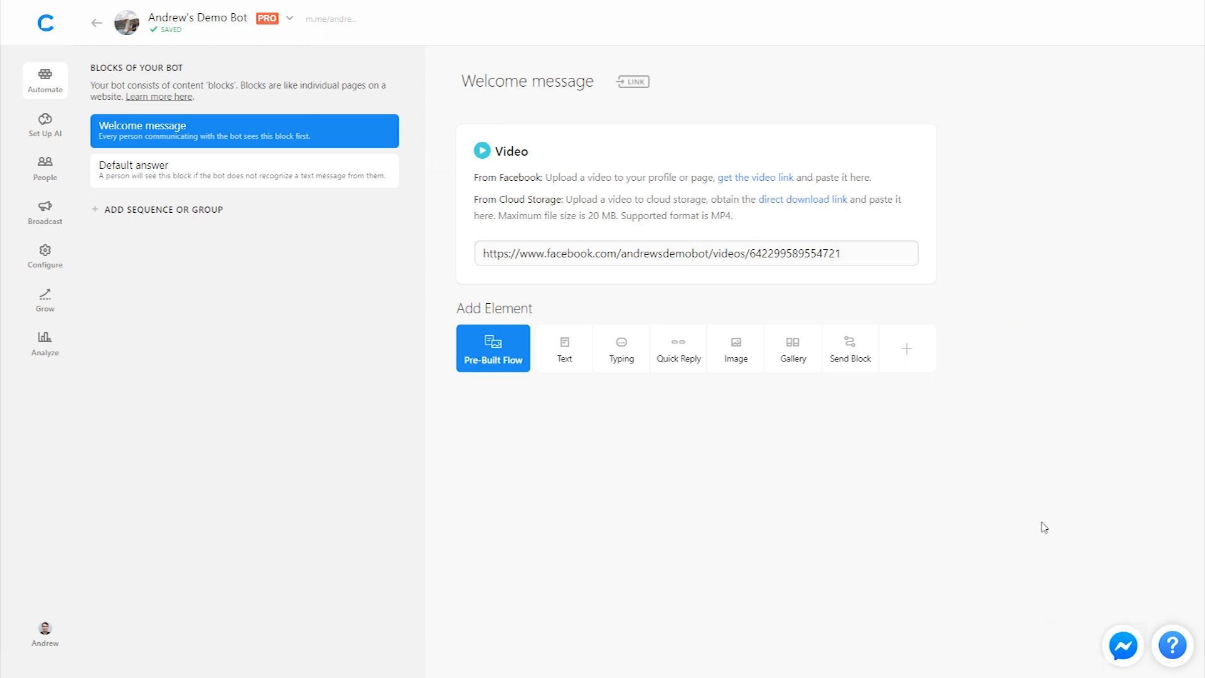
Step: Start a test conversation so the bot sends its video welcome message to Messenger
left_click(1121, 645)
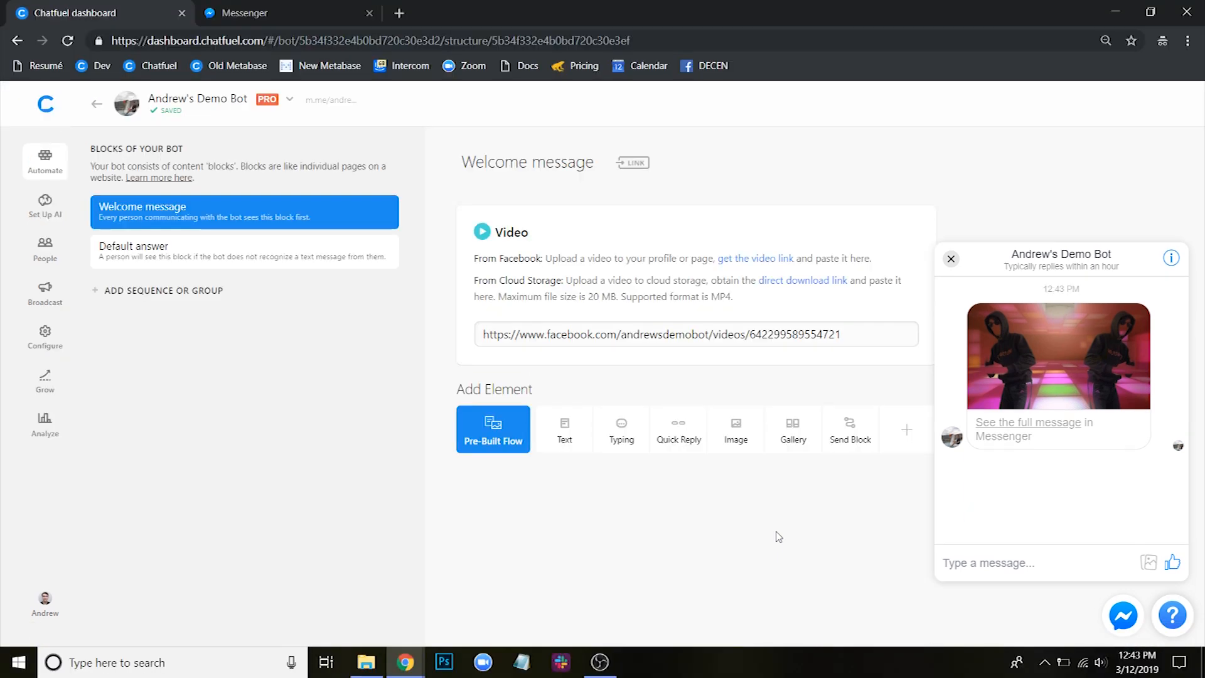
Step: View the full Andrew's Demo Bot conversation in Messenger full screen with the welcome video playing
left_click(261, 12)
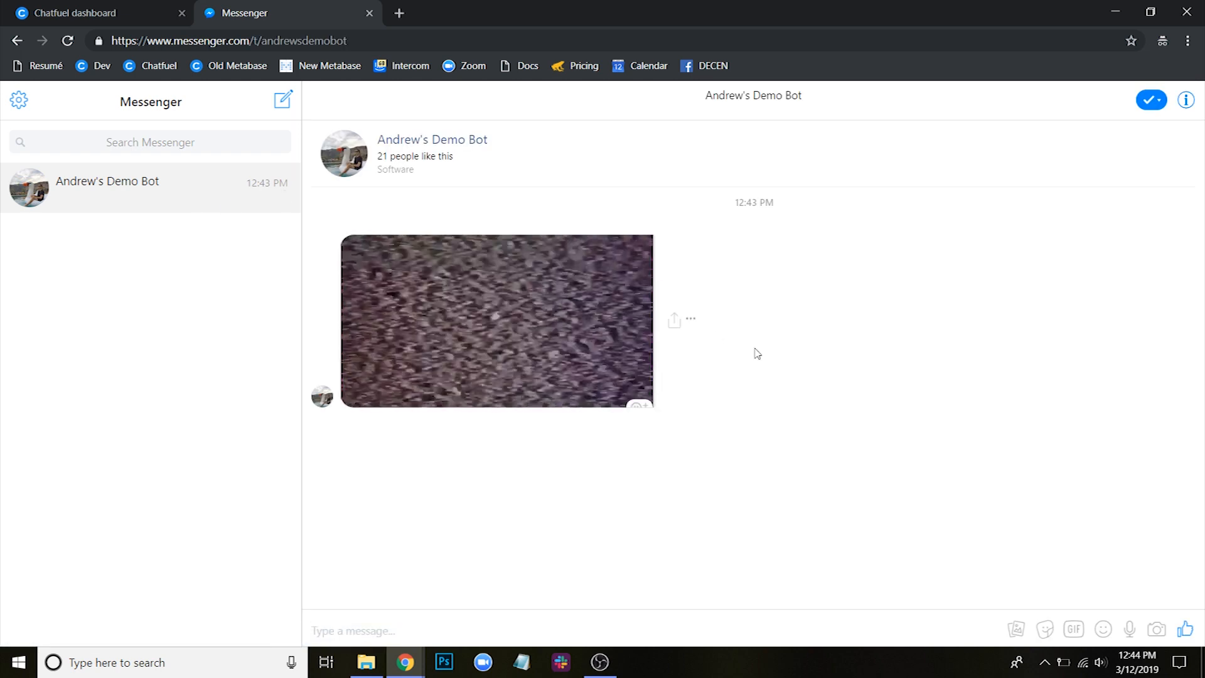
key("F11")
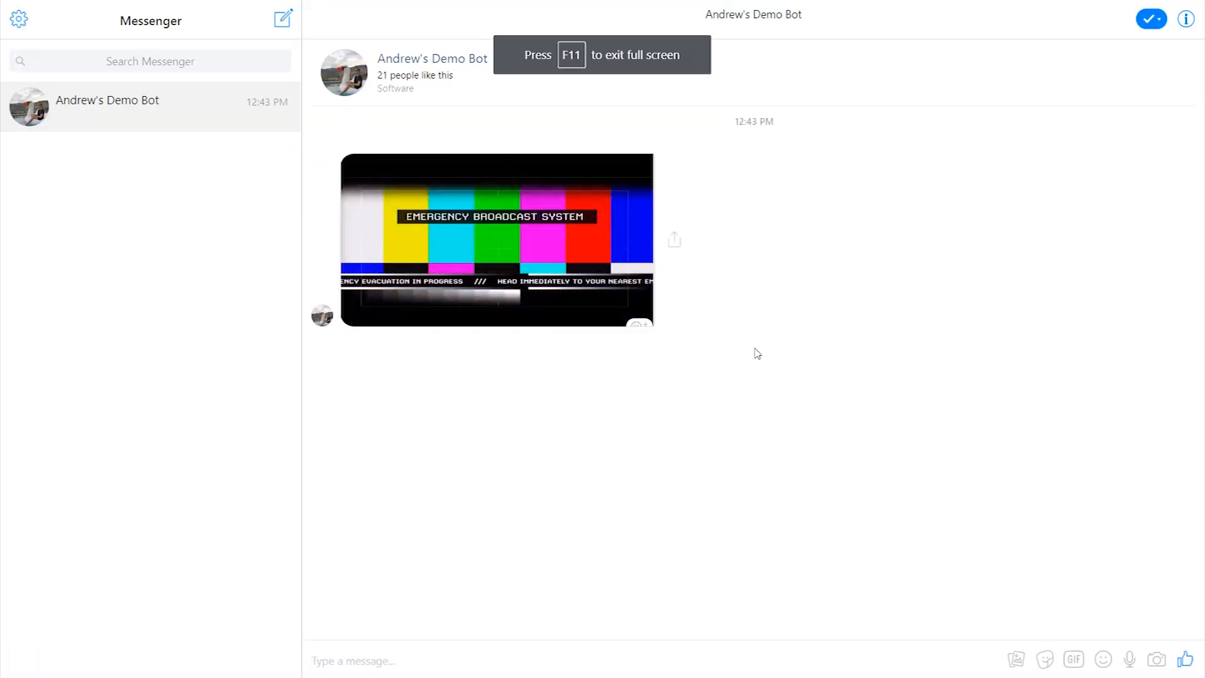